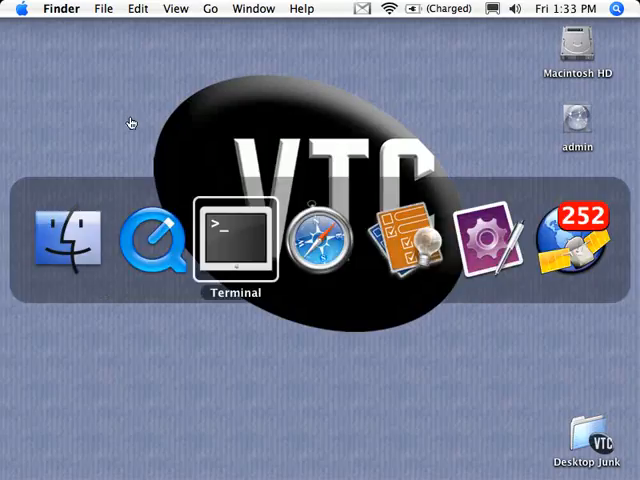
# Step: Bring the Terminal window with the installed Rails generators listing to the front
pyautogui.click(236, 232)
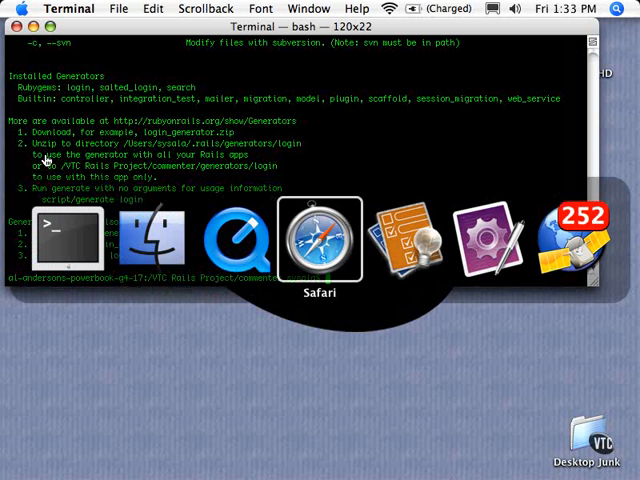
# Step: Switch to Safari and read down the AvailableGenerators wiki page through the Ajax Scaffold generator
pyautogui.click(318, 240)
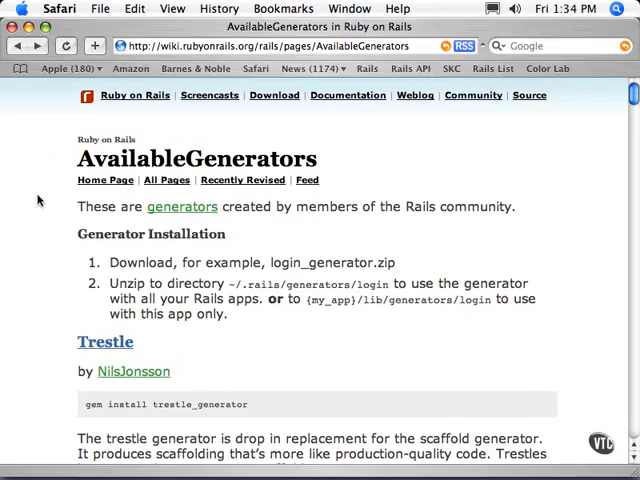
pyautogui.scroll(-3)
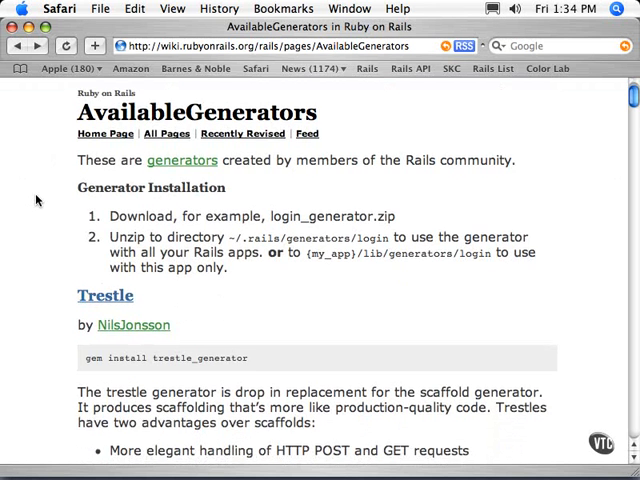
pyautogui.scroll(-3)
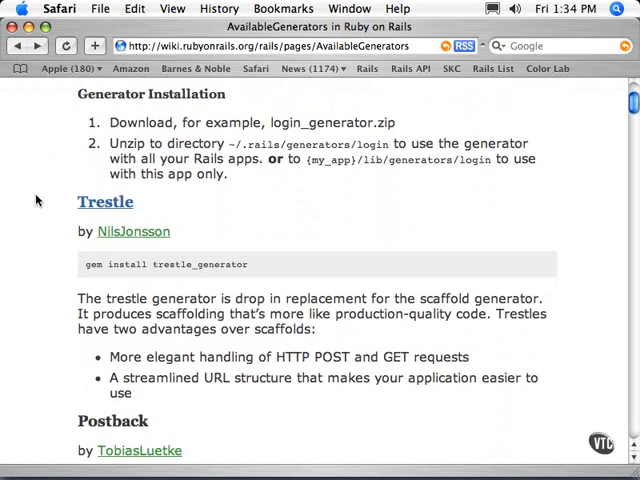
pyautogui.scroll(-3)
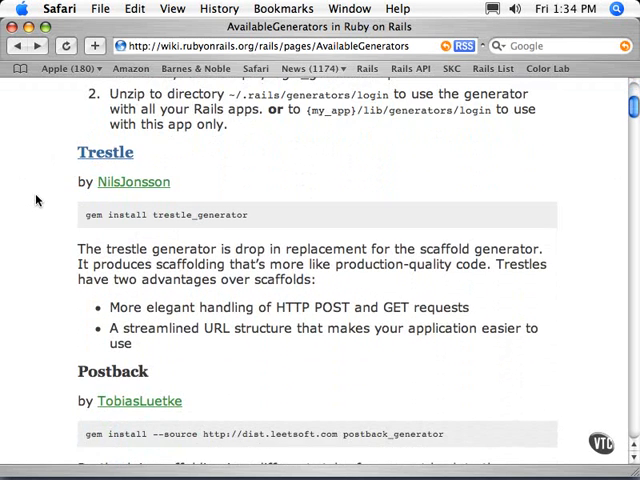
pyautogui.scroll(-3)
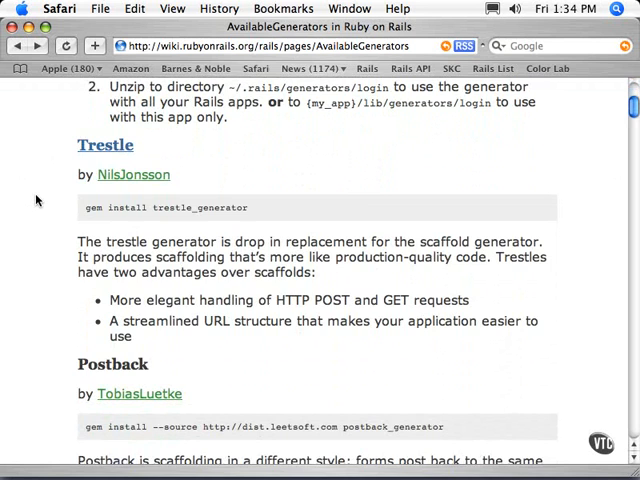
pyautogui.scroll(-3)
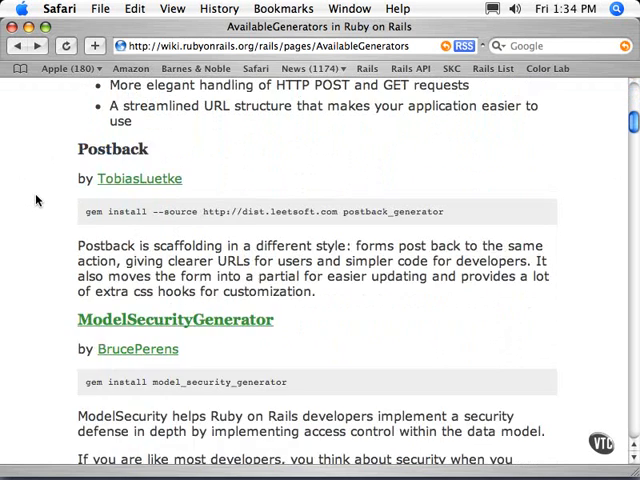
pyautogui.scroll(-3)
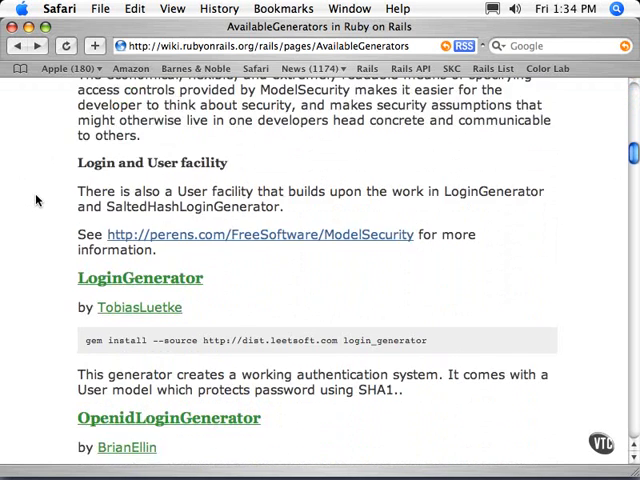
pyautogui.scroll(-3)
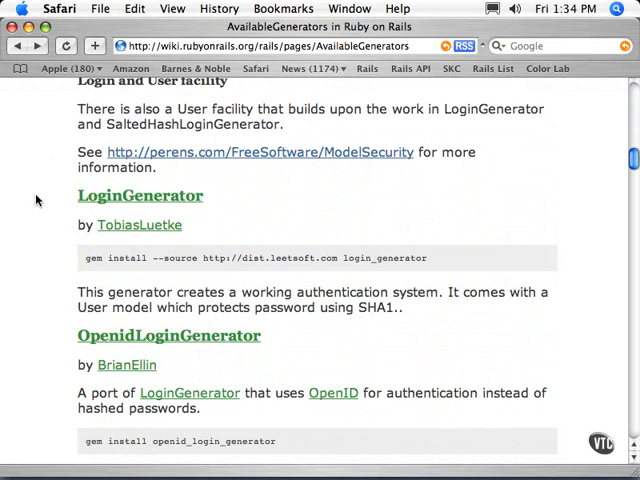
pyautogui.scroll(-3)
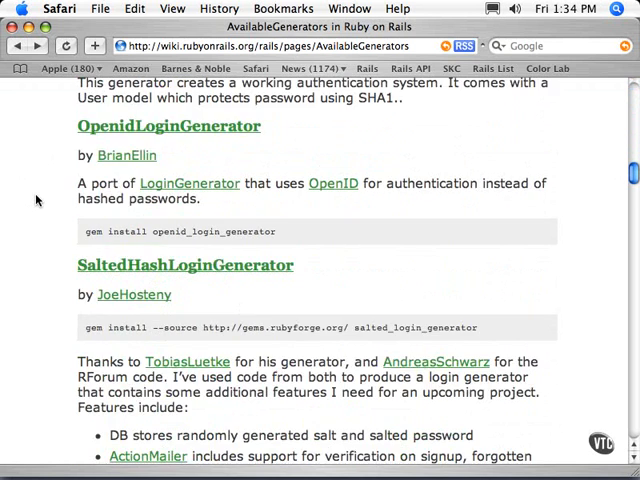
pyautogui.scroll(-3)
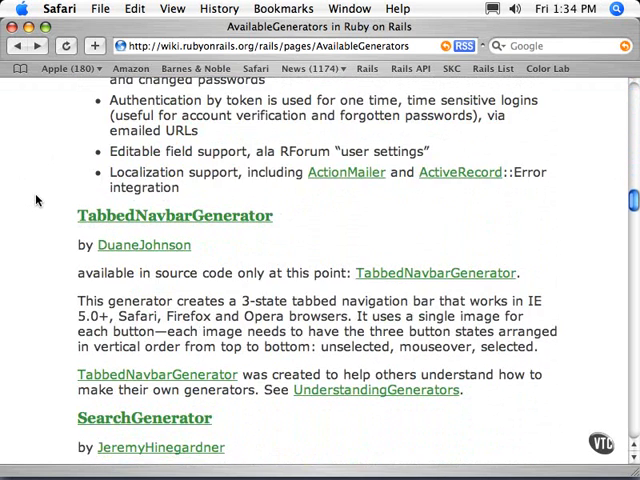
pyautogui.scroll(-3)
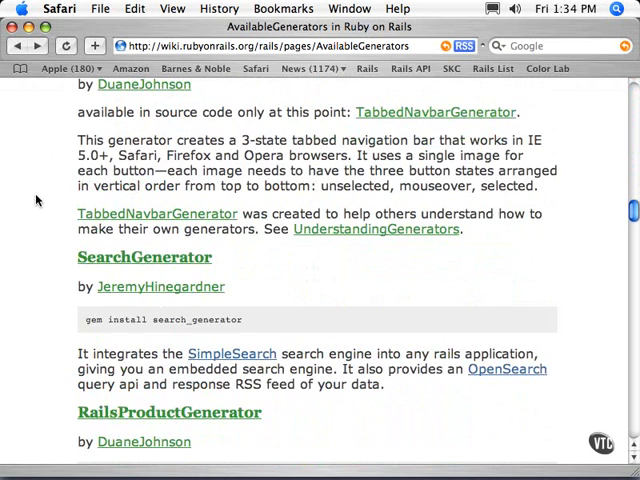
pyautogui.scroll(-3)
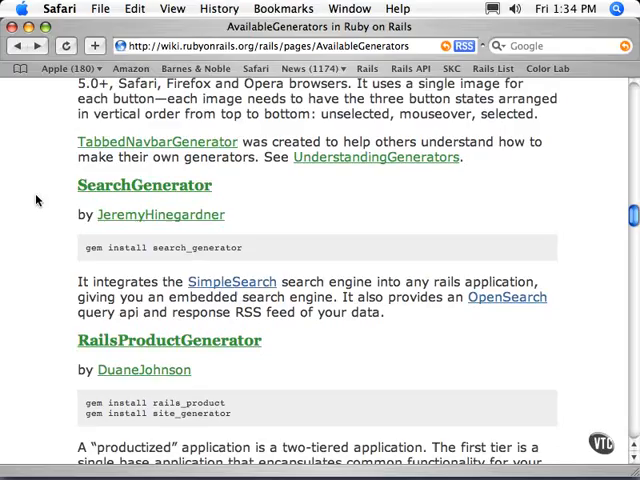
pyautogui.scroll(-3)
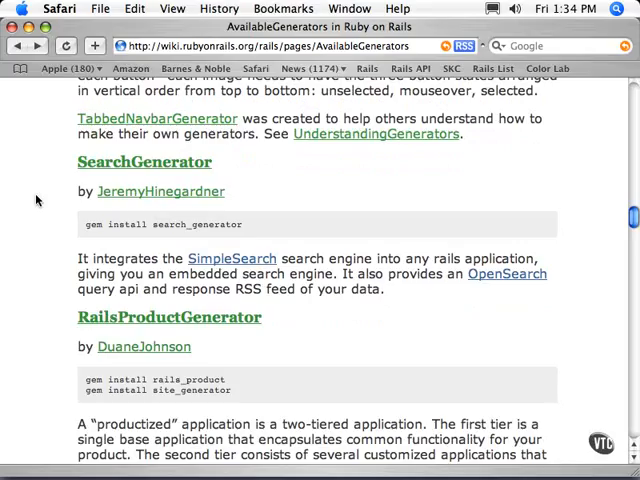
pyautogui.scroll(-3)
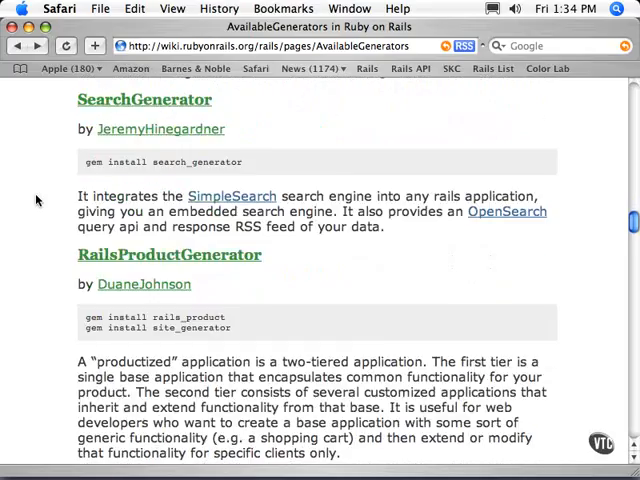
pyautogui.scroll(-3)
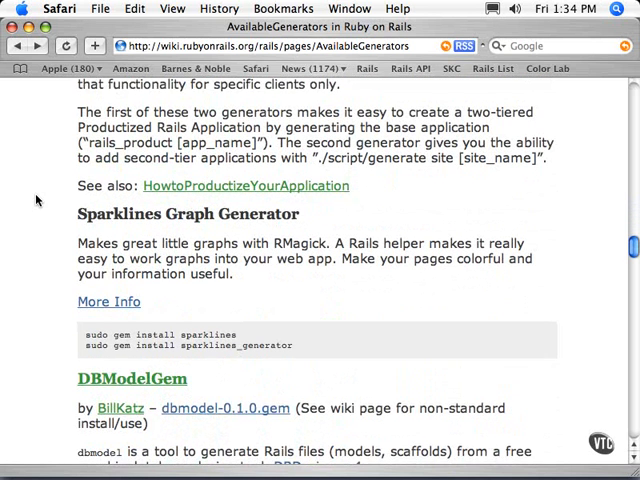
pyautogui.scroll(-3)
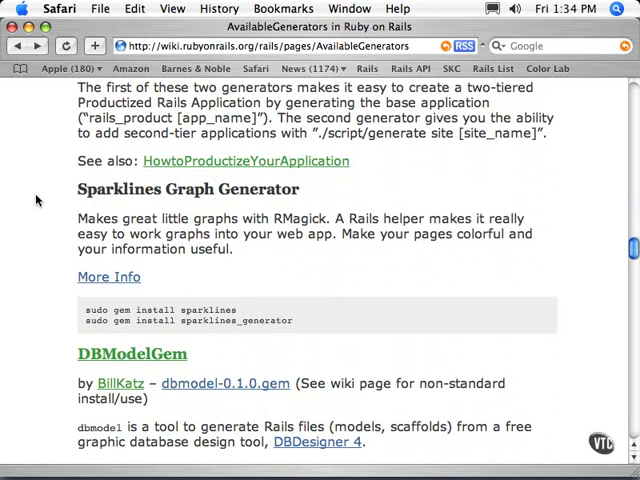
# Step: Continue down the wiki page past the Table generator entries to the end of the list
pyautogui.scroll(-3)
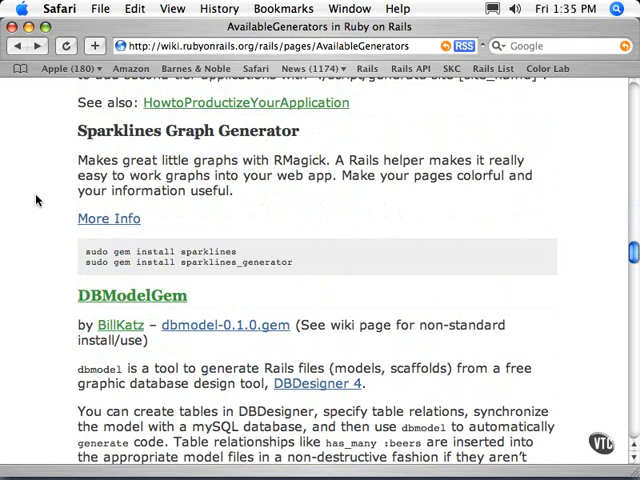
pyautogui.scroll(-3)
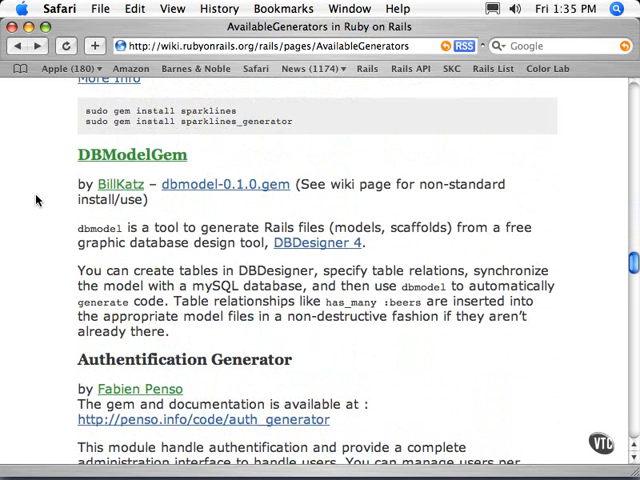
pyautogui.scroll(-3)
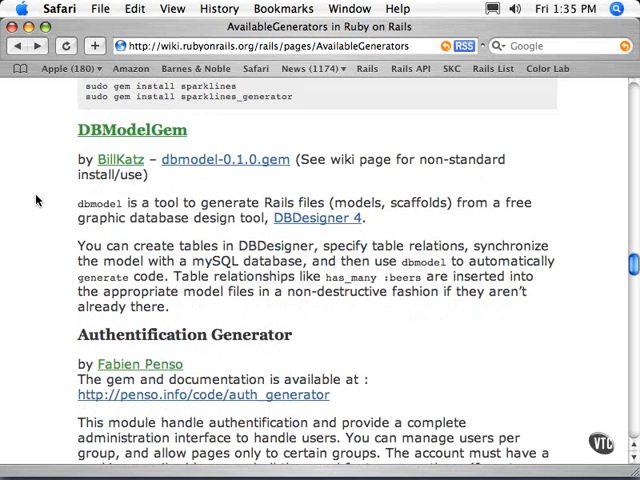
pyautogui.scroll(-3)
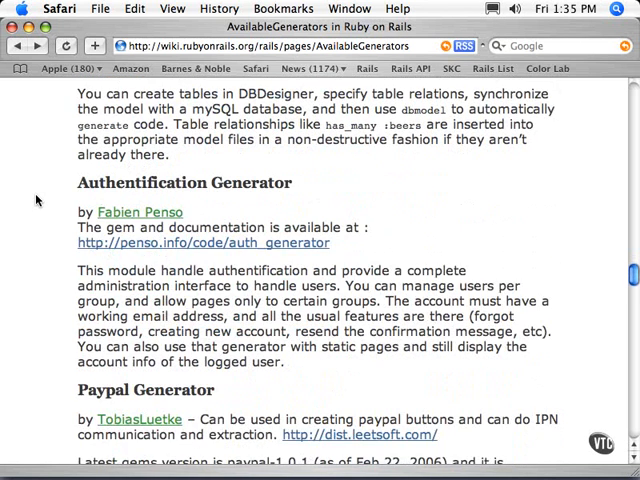
pyautogui.scroll(-3)
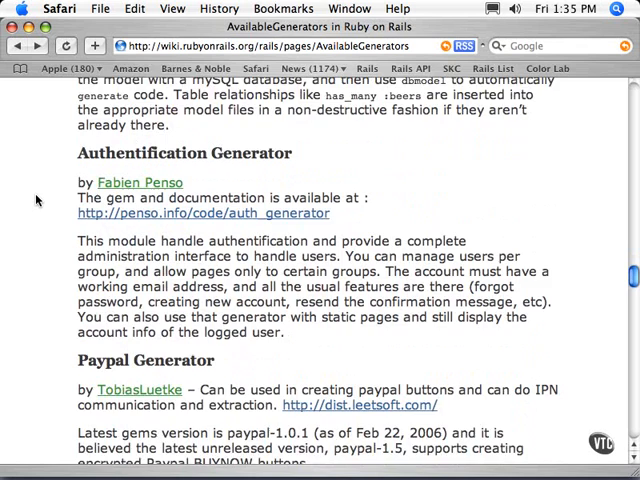
pyautogui.scroll(-3)
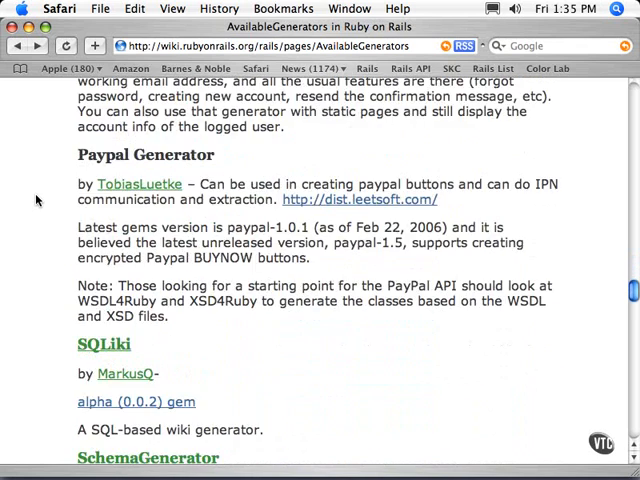
pyautogui.scroll(-3)
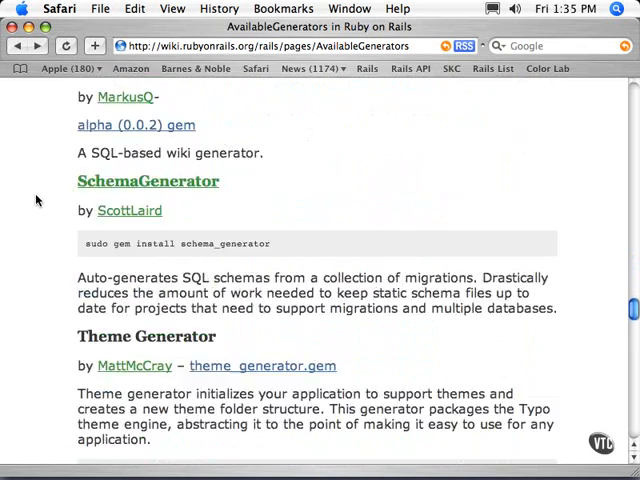
pyautogui.scroll(-3)
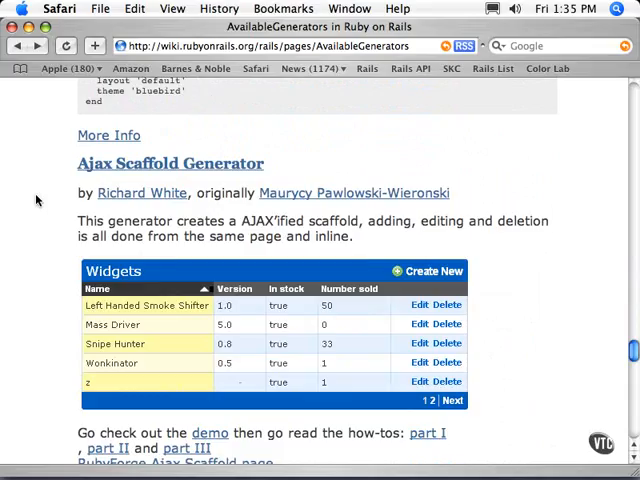
pyautogui.scroll(-3)
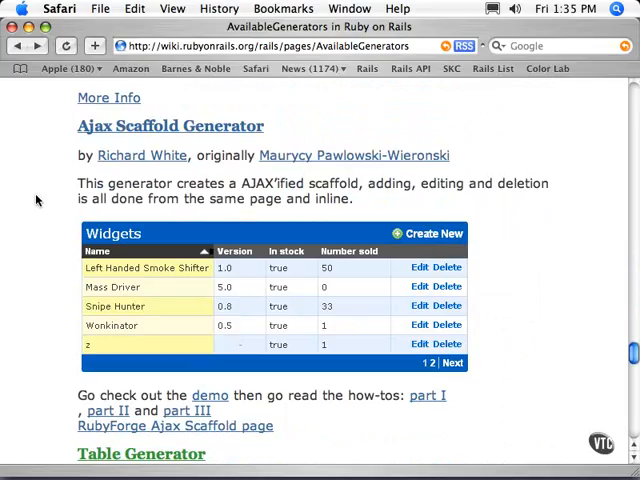
pyautogui.scroll(-3)
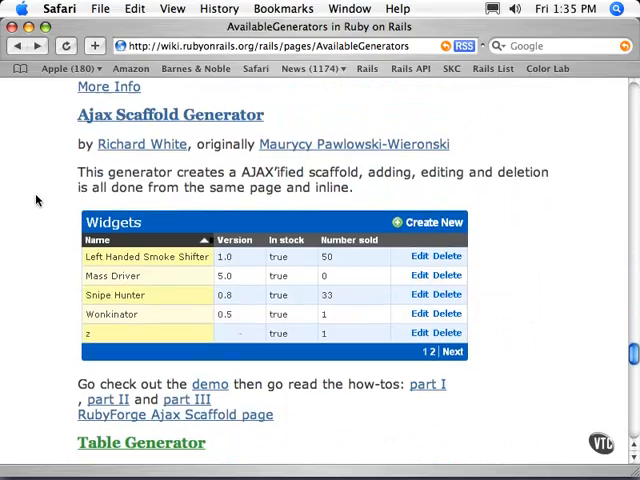
pyautogui.scroll(-3)
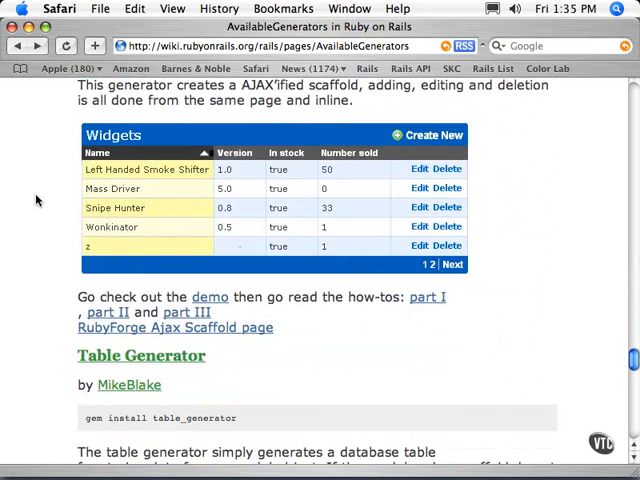
pyautogui.scroll(-3)
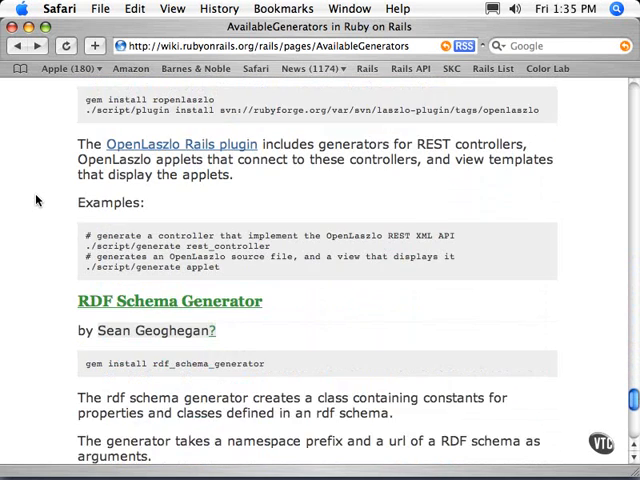
pyautogui.scroll(-3)
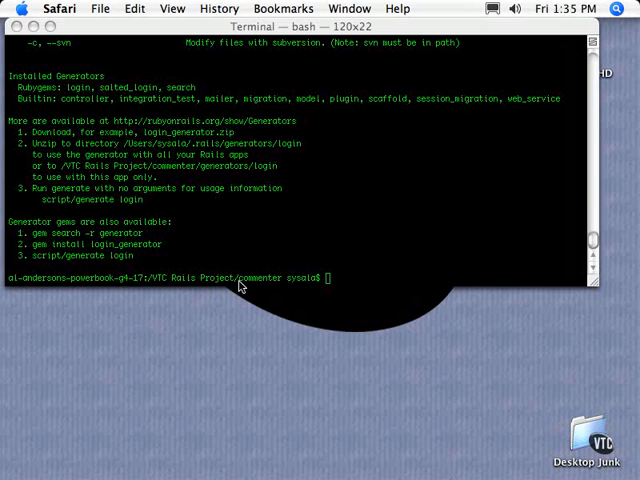
# Step: Run 'gem search -r generator' and read through the remote generator gems with their versions
pyautogui.write('gem search -r gene')
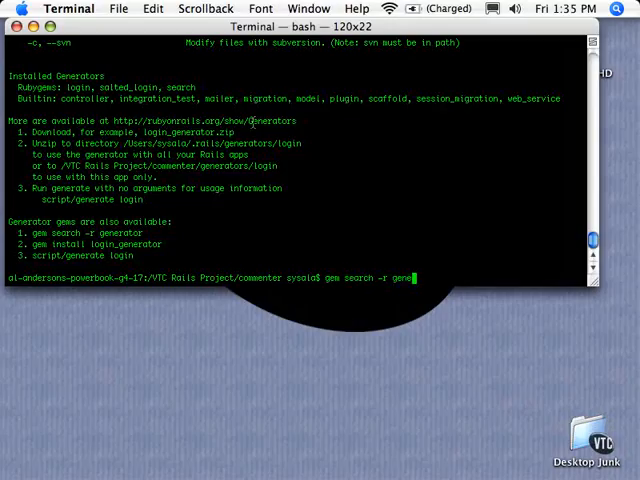
pyautogui.press('Return')
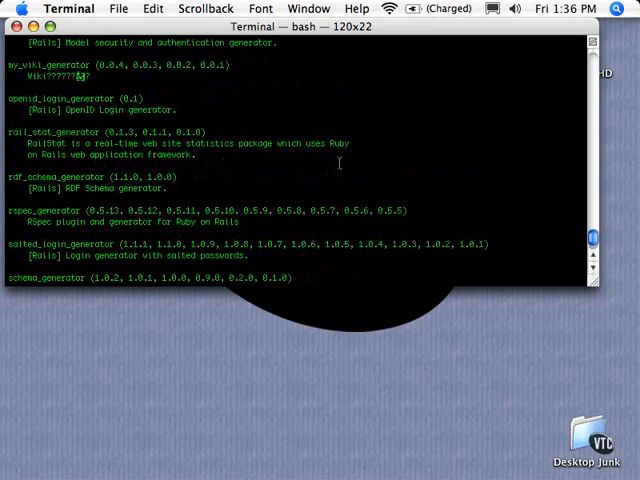
pyautogui.scroll(-3)
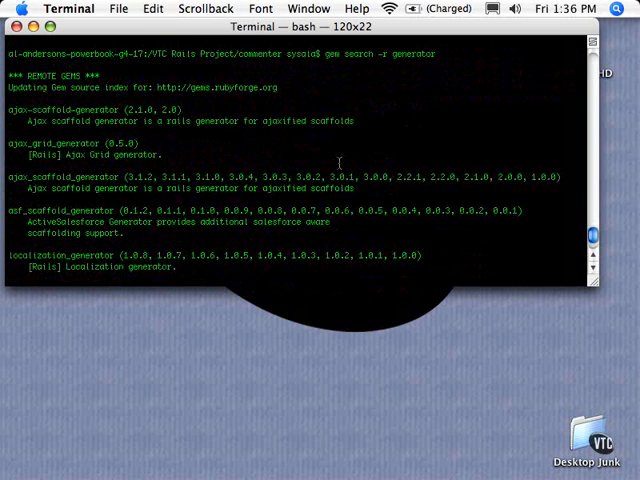
pyautogui.scroll(-3)
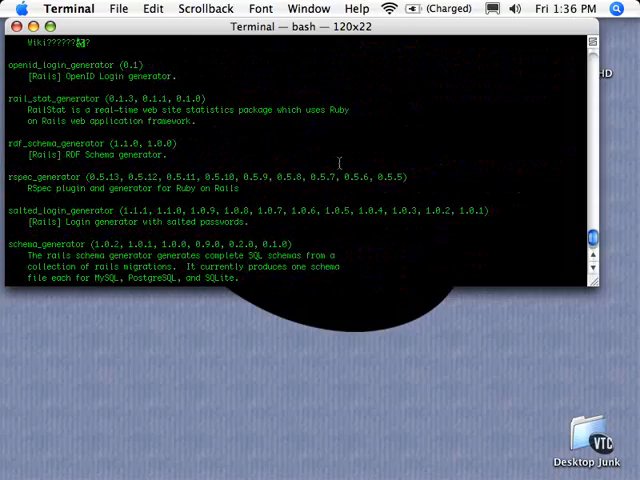
pyautogui.scroll(-3)
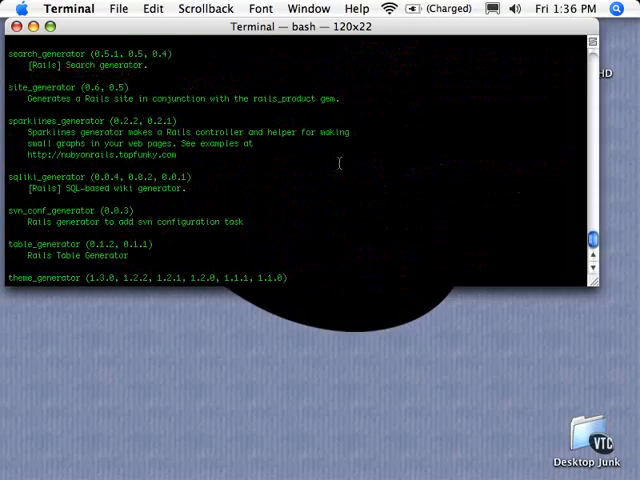
pyautogui.scroll(-3)
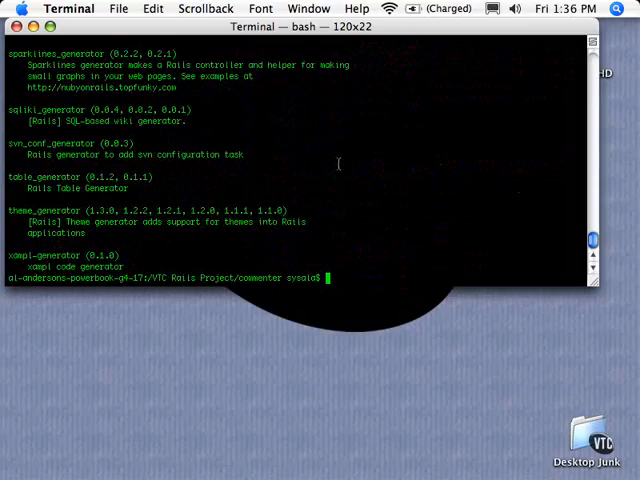
# Step: Begin a new script/generate command at the prompt
pyautogui.write('script/generate')
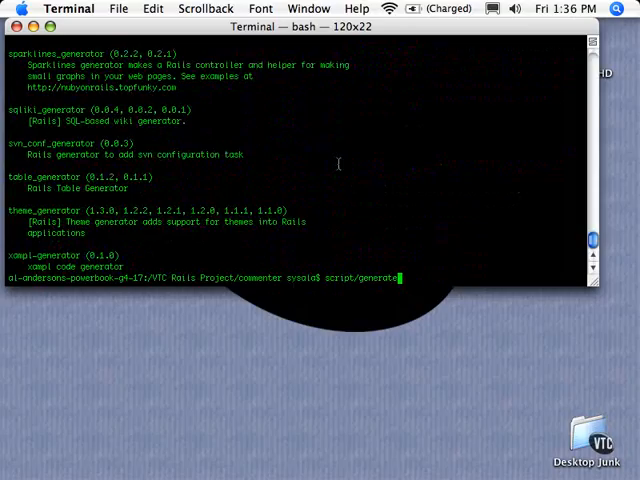
# Step: Run 'script/generate search' and read its synopsis, description, examples and SimpleSearch gem dependency
pyautogui.write('search')
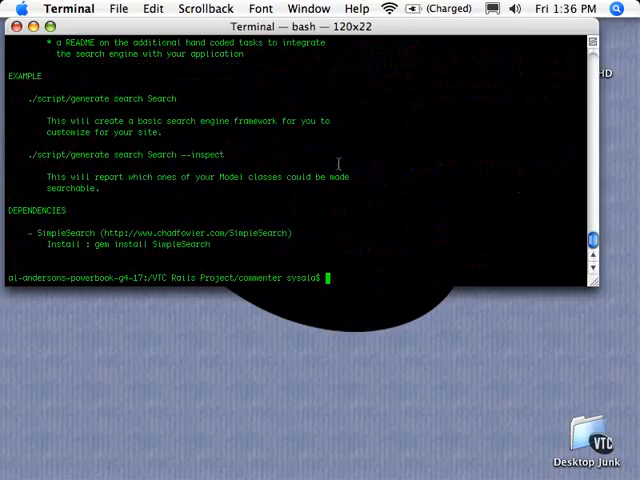
pyautogui.scroll(3)
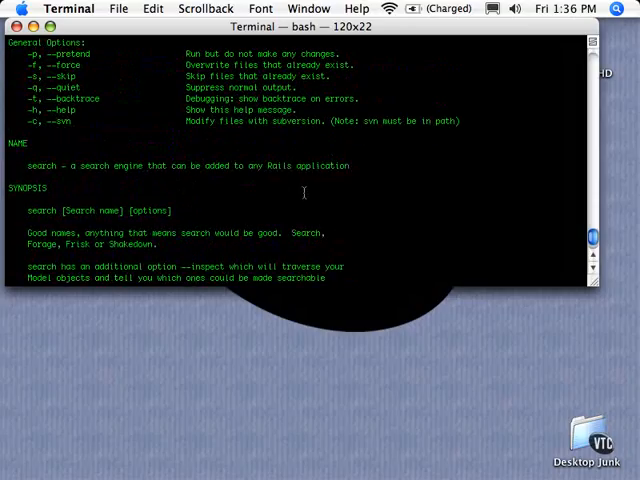
pyautogui.scroll(-3)
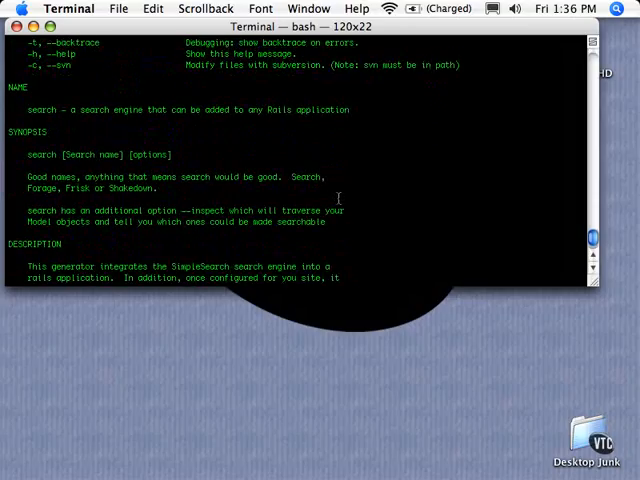
pyautogui.scroll(-3)
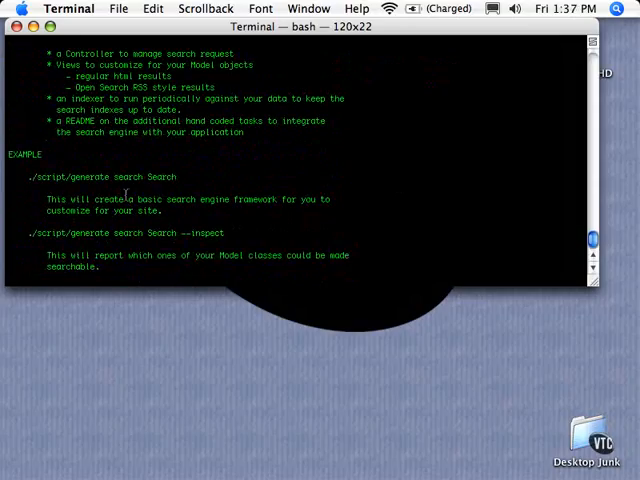
pyautogui.moveTo(150, 176)
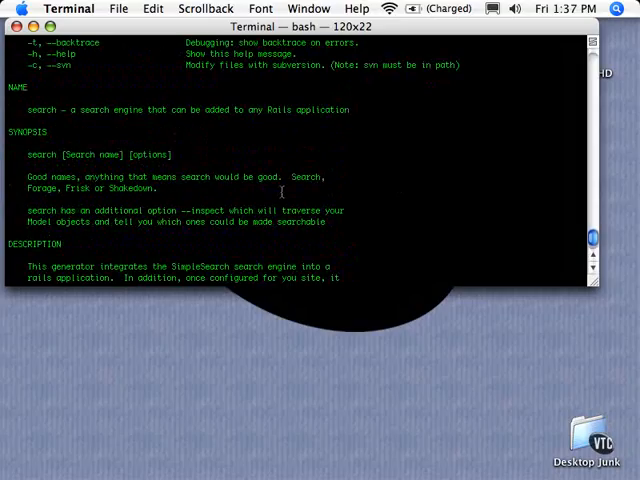
pyautogui.scroll(-3)
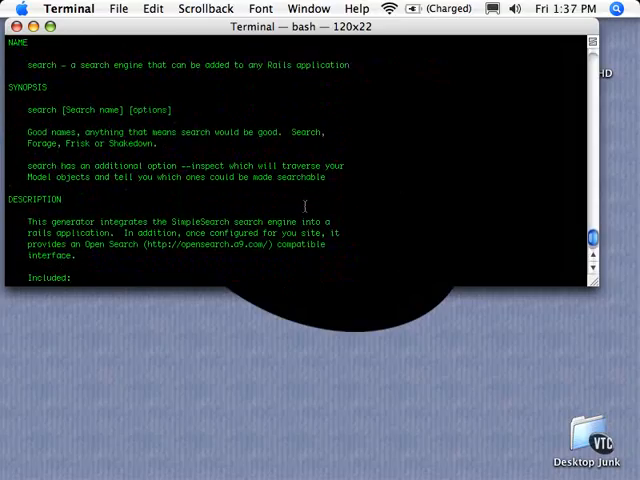
pyautogui.scroll(-3)
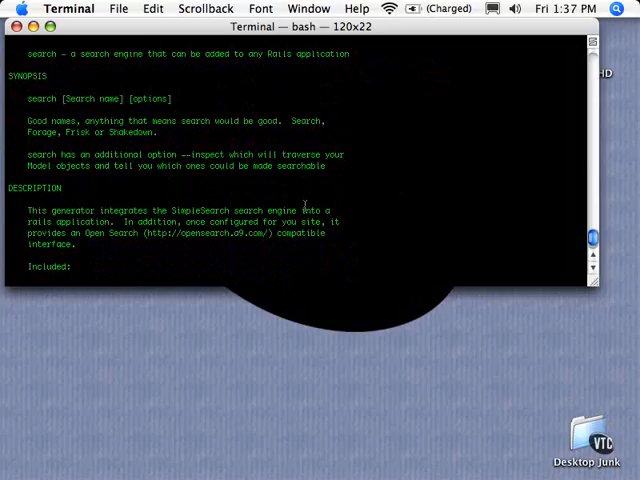
pyautogui.scroll(-3)
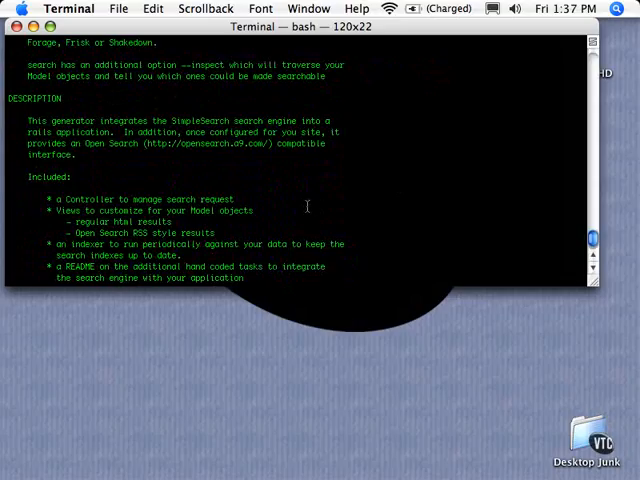
pyautogui.scroll(-3)
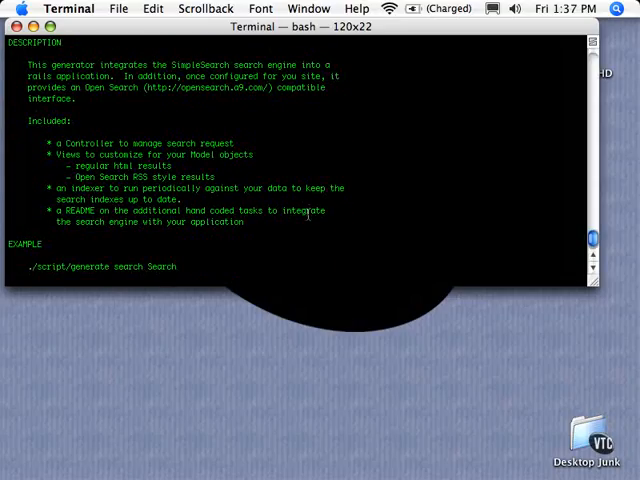
pyautogui.scroll(-3)
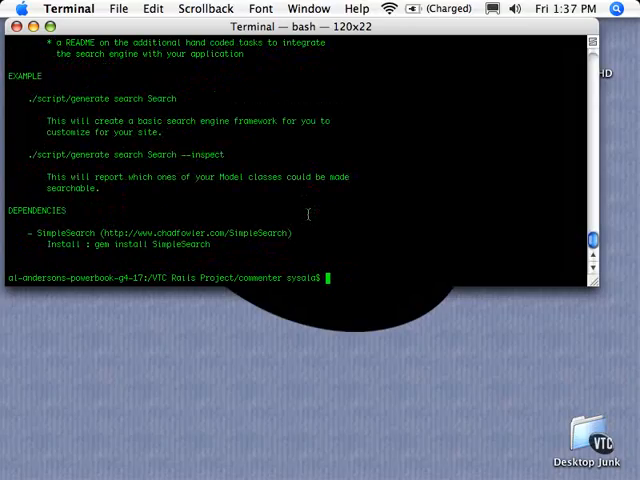
pyautogui.moveTo(92, 250)
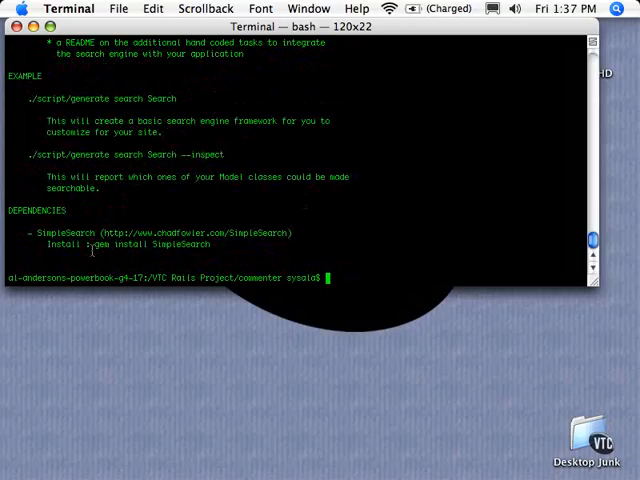
pyautogui.moveTo(18, 158)
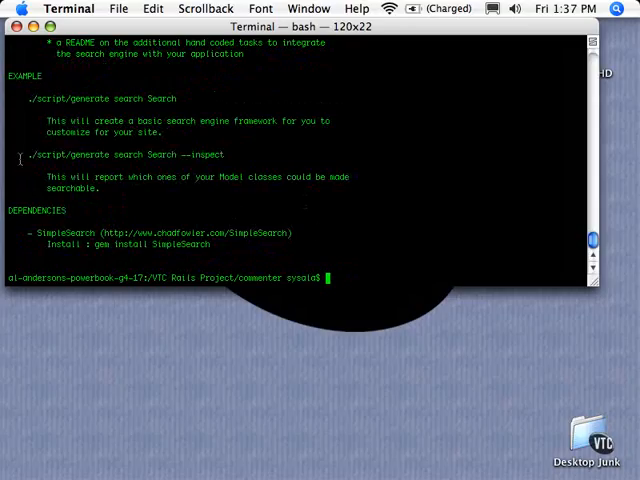